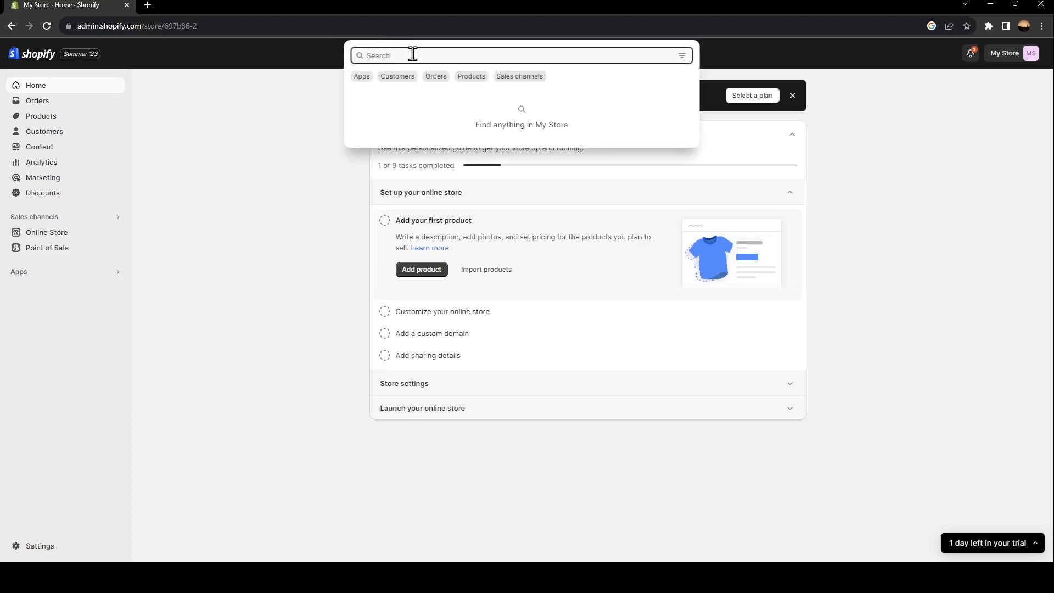
Step: Search the admin for 'pause' and open the matching Help Center search results
type("p")
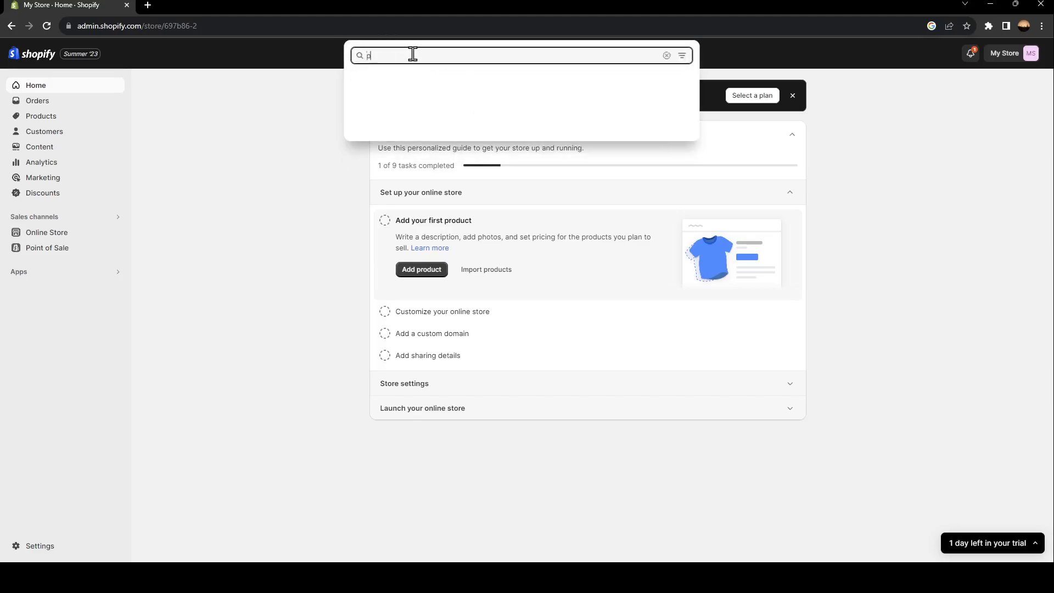
type("ause")
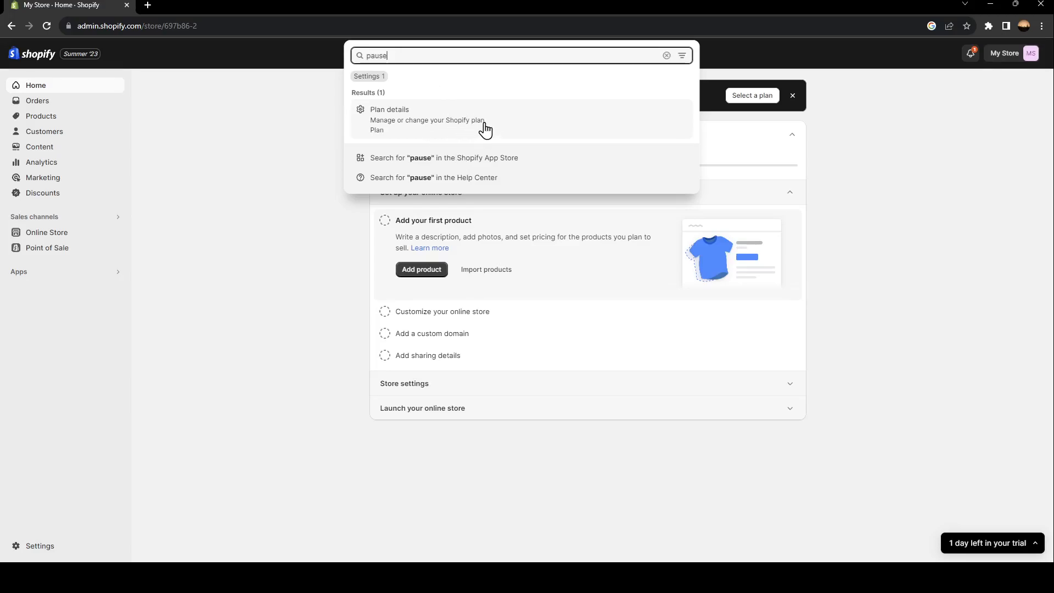
left_click(434, 178)
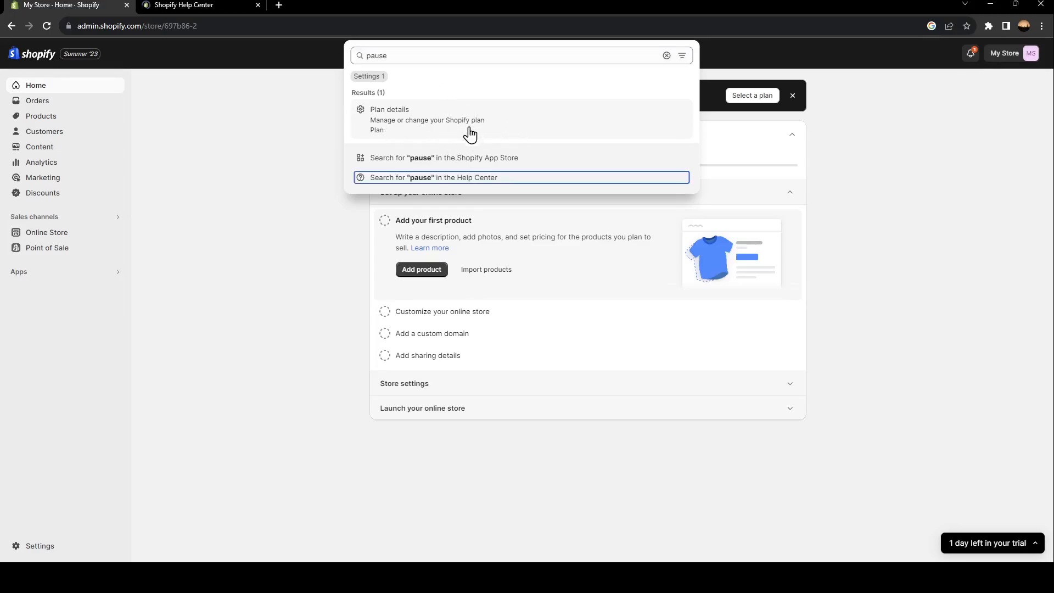
Step: Open Plan details, check the 1-day trial status, glance at available plans, then return
left_click(389, 119)
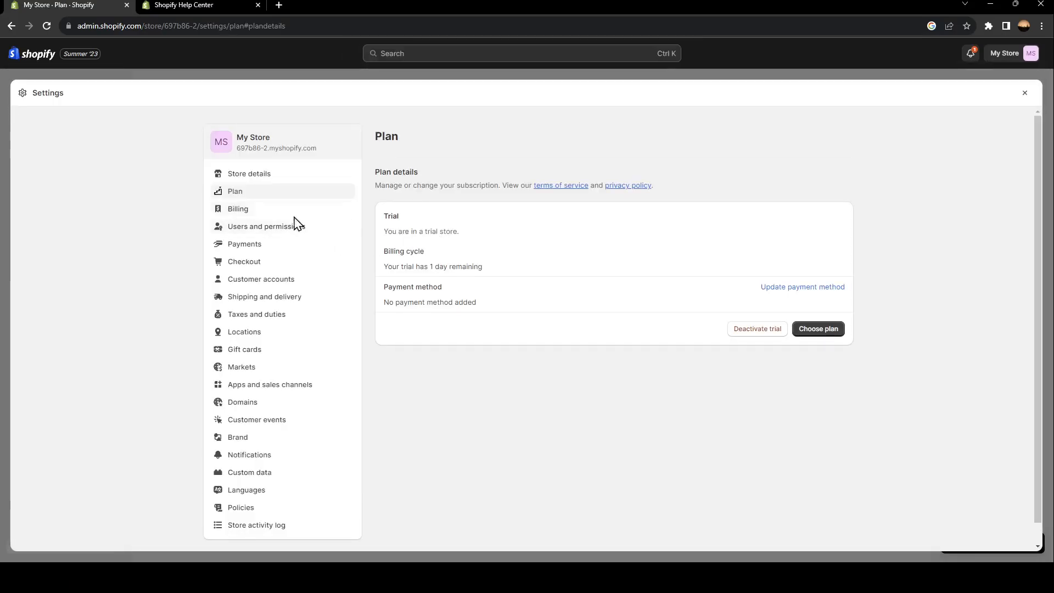
mouse_move(261, 200)
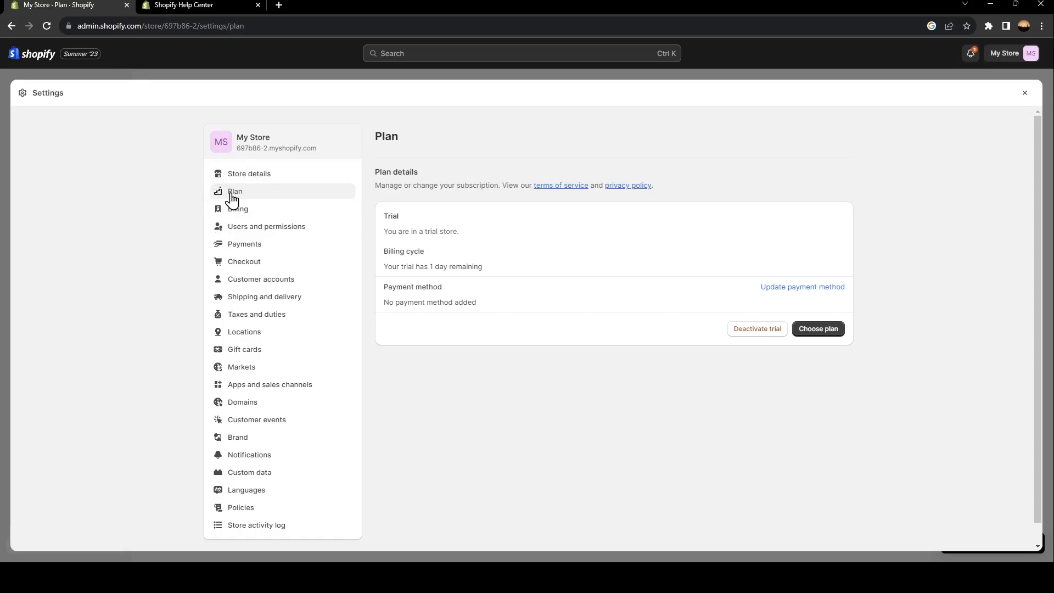
mouse_move(289, 207)
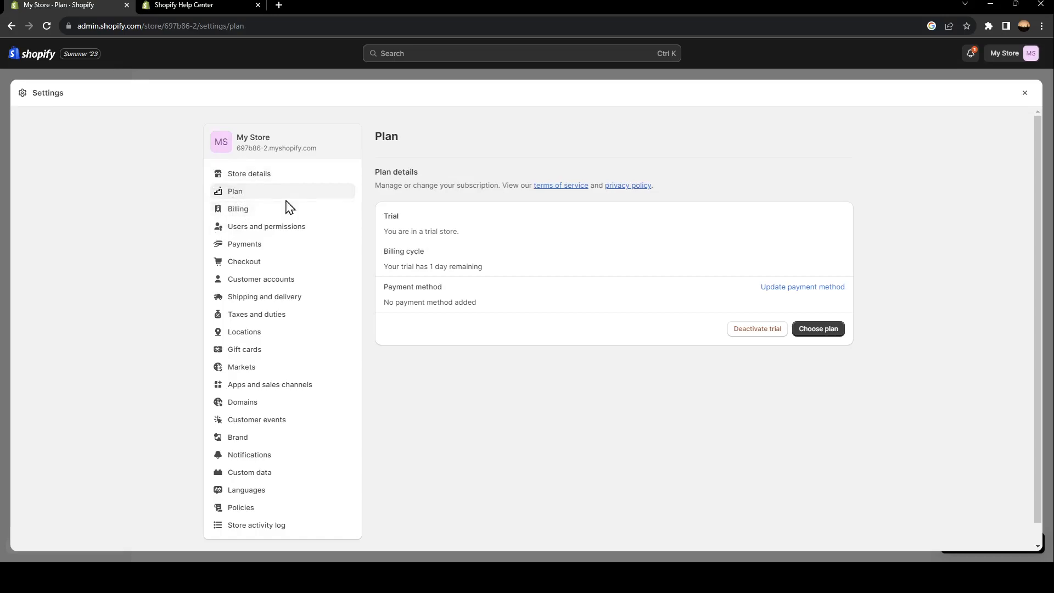
left_click_drag(388, 216, 424, 251)
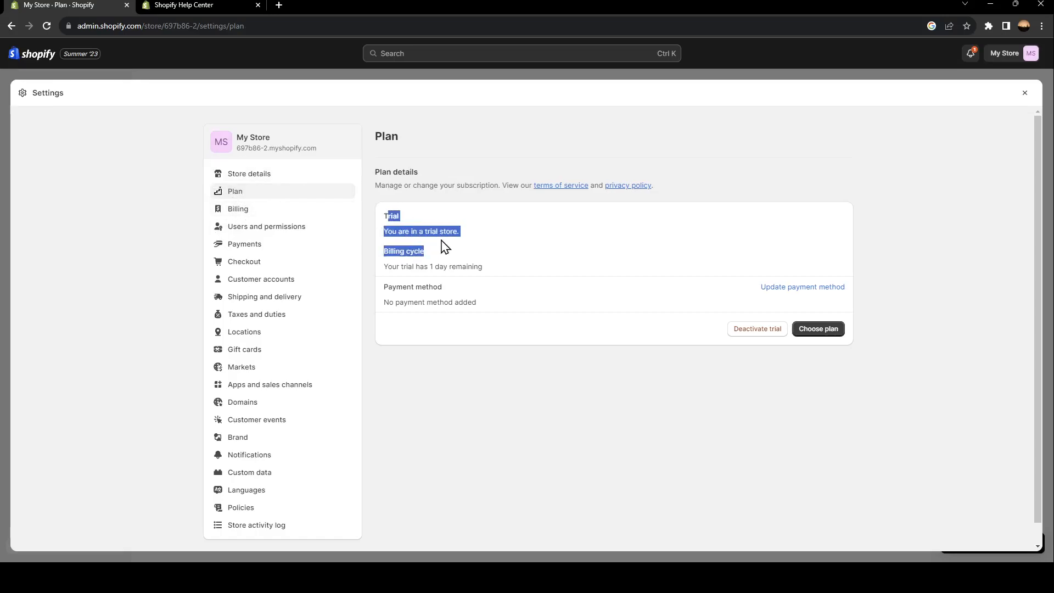
left_click(541, 285)
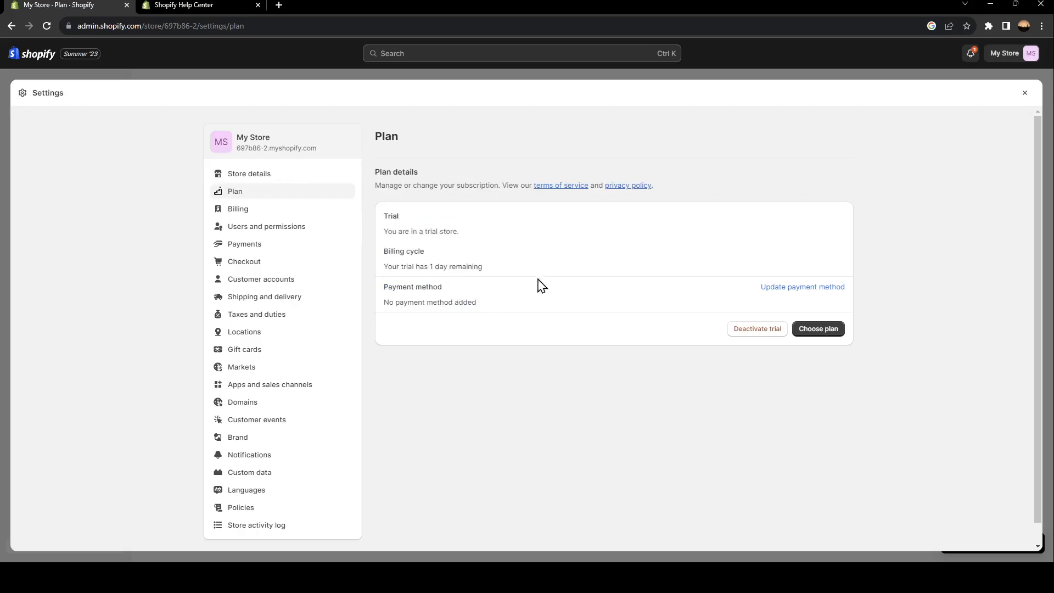
mouse_move(756, 329)
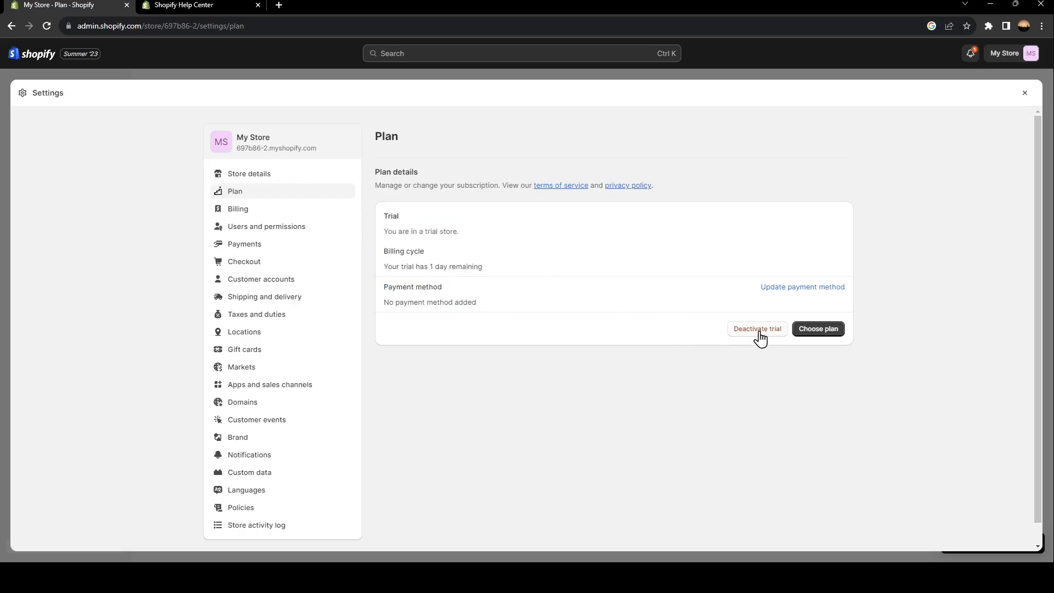
mouse_move(760, 337)
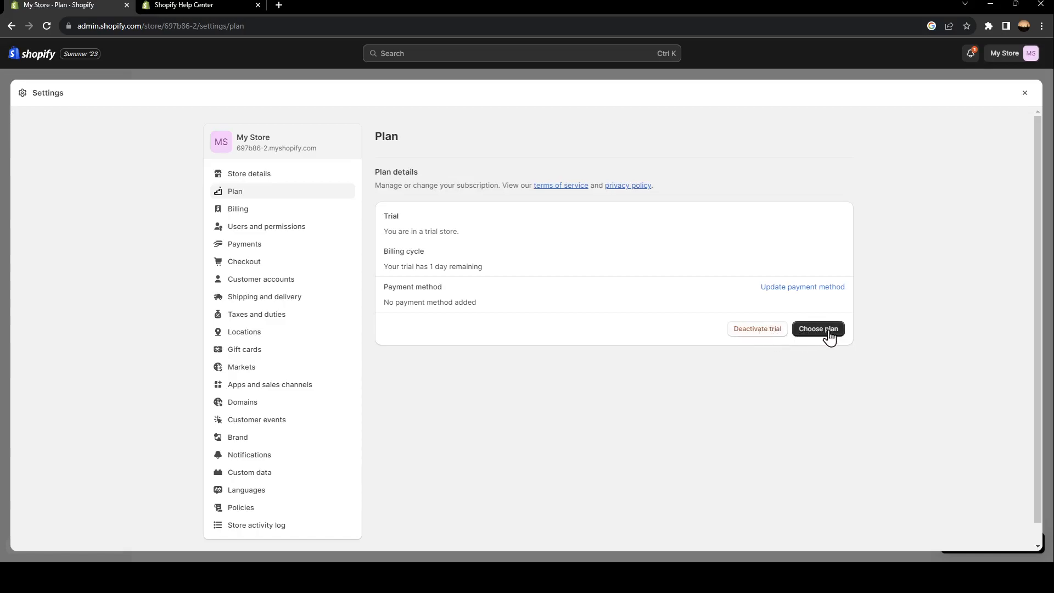
mouse_move(616, 168)
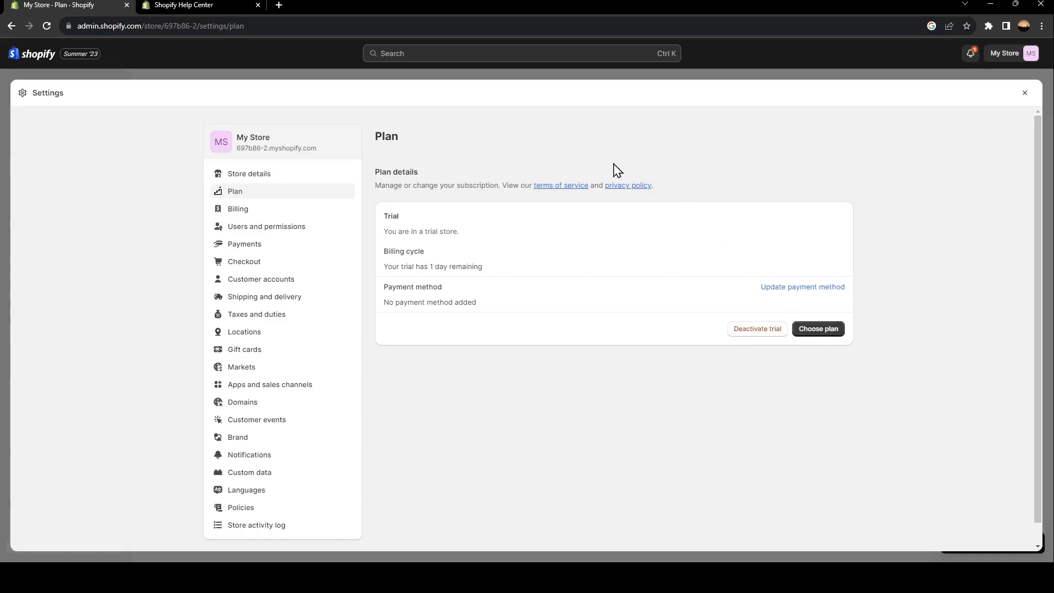
mouse_move(784, 254)
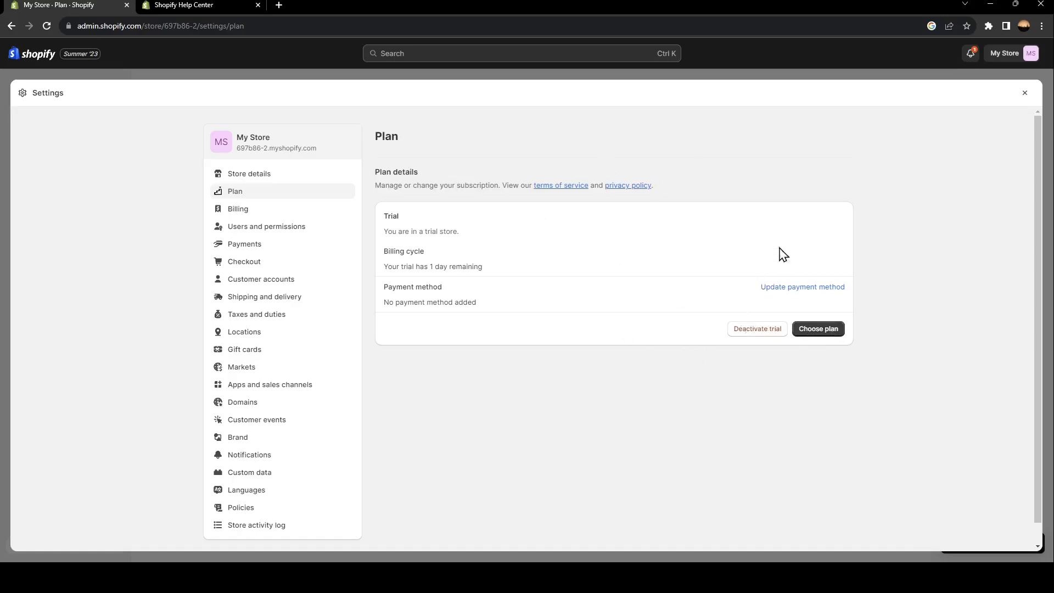
mouse_move(414, 204)
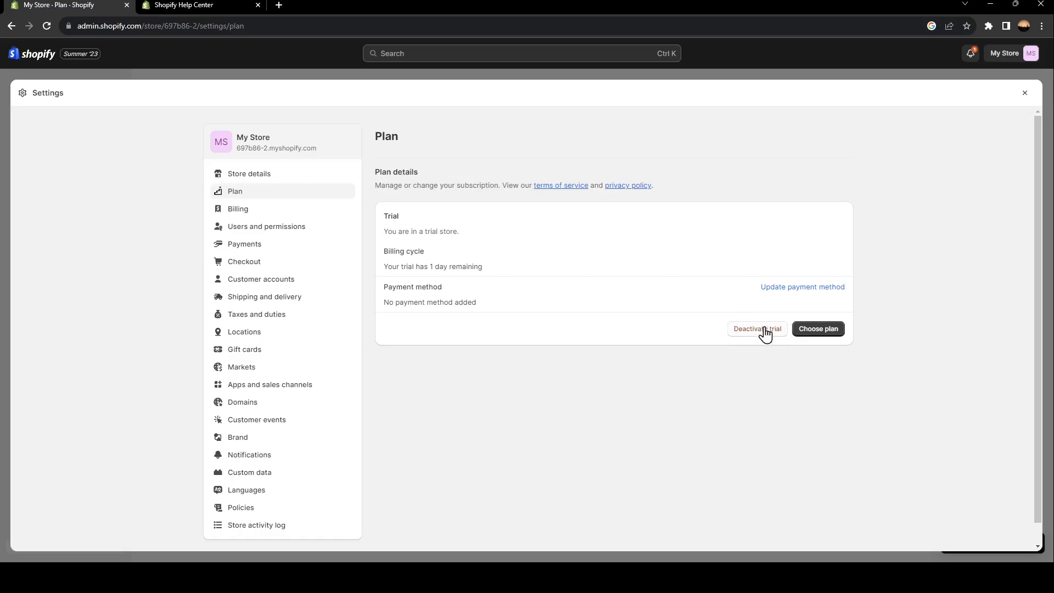
mouse_move(770, 336)
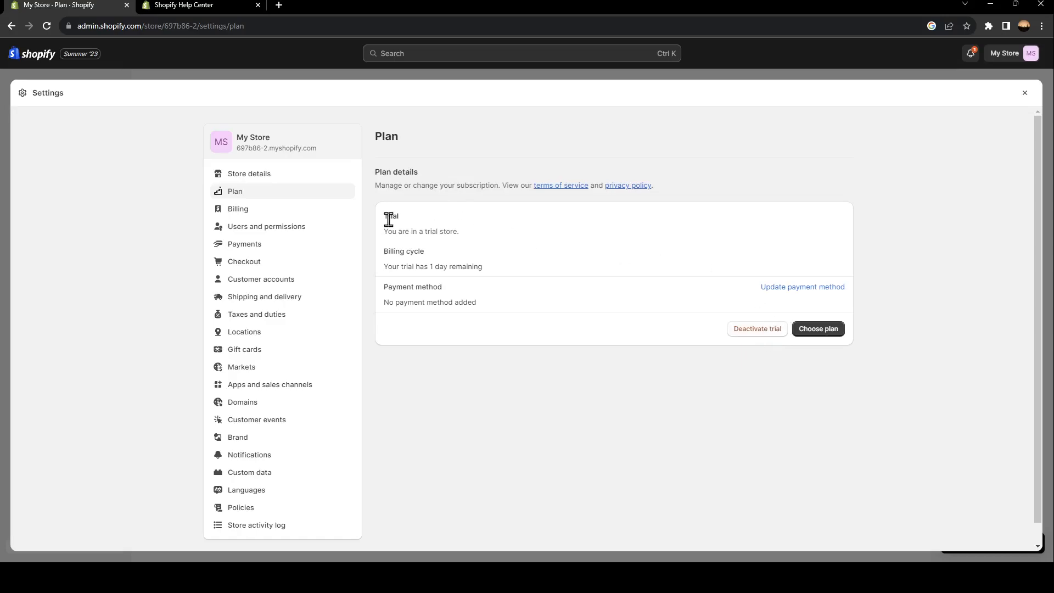
left_click_drag(387, 215, 423, 251)
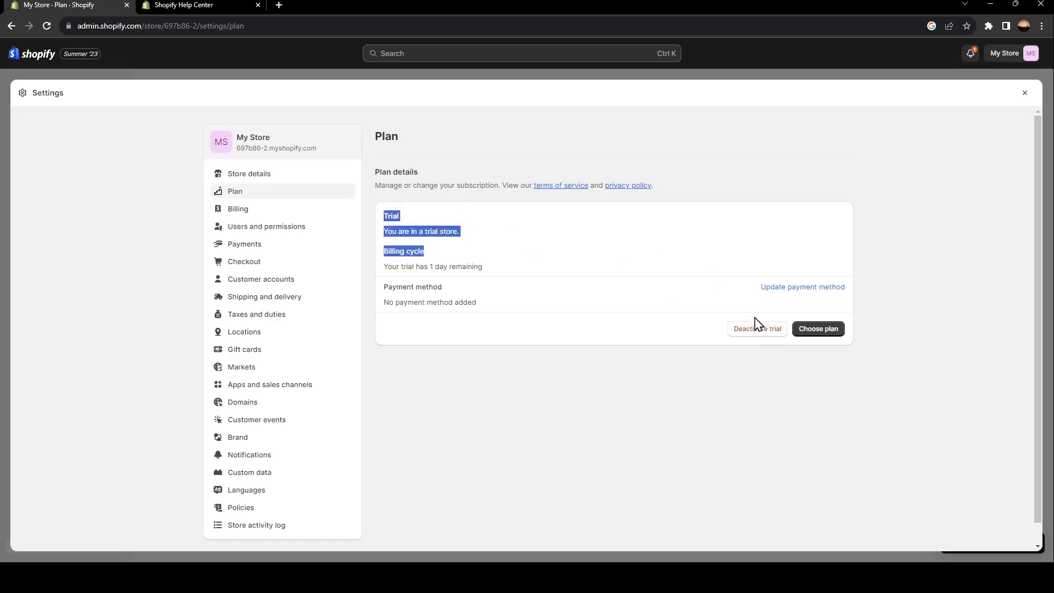
mouse_move(741, 315)
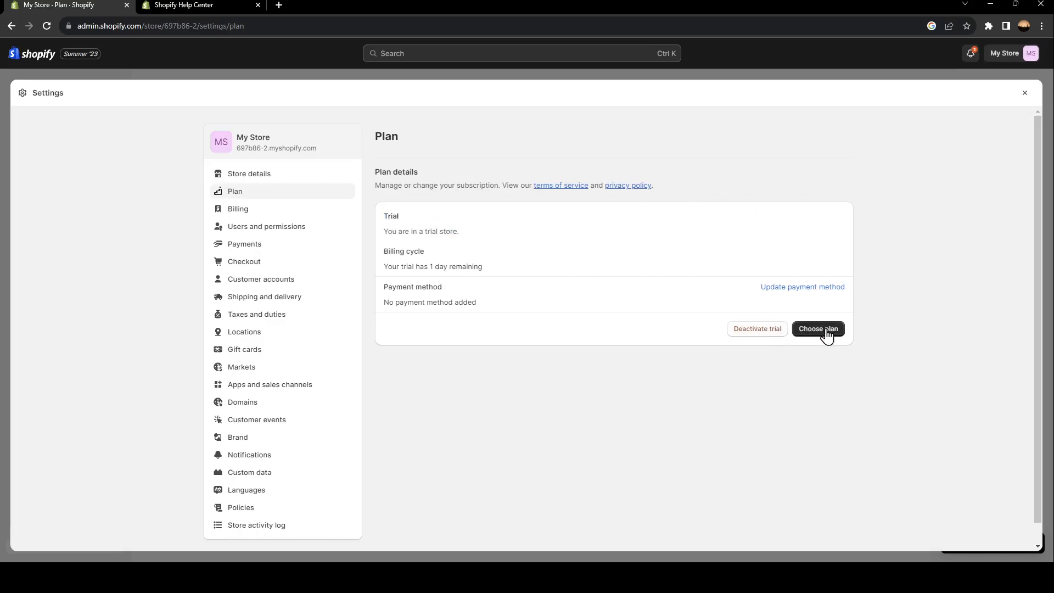
mouse_move(854, 340)
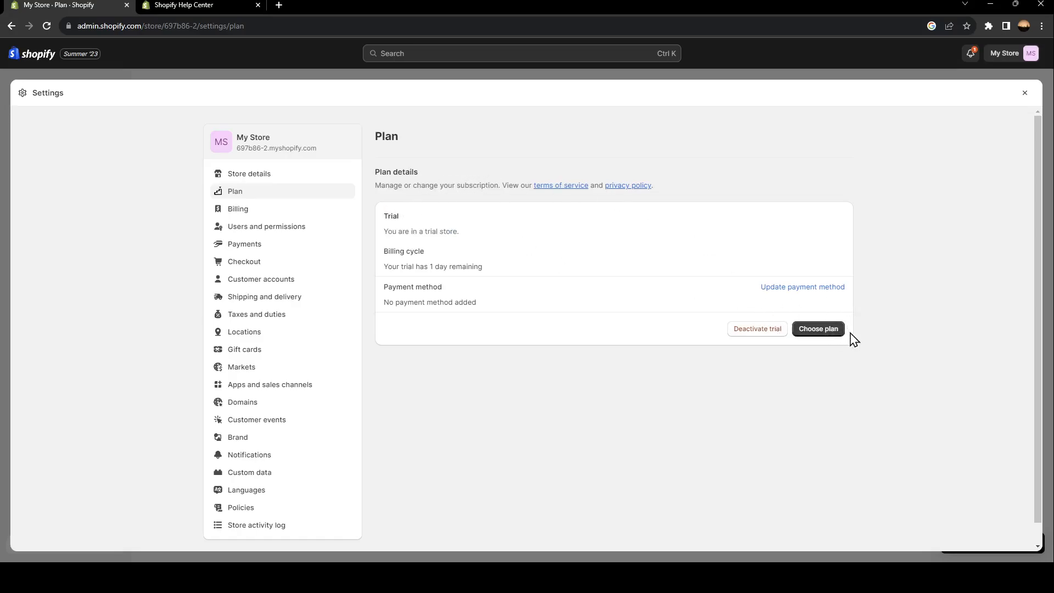
left_click(818, 329)
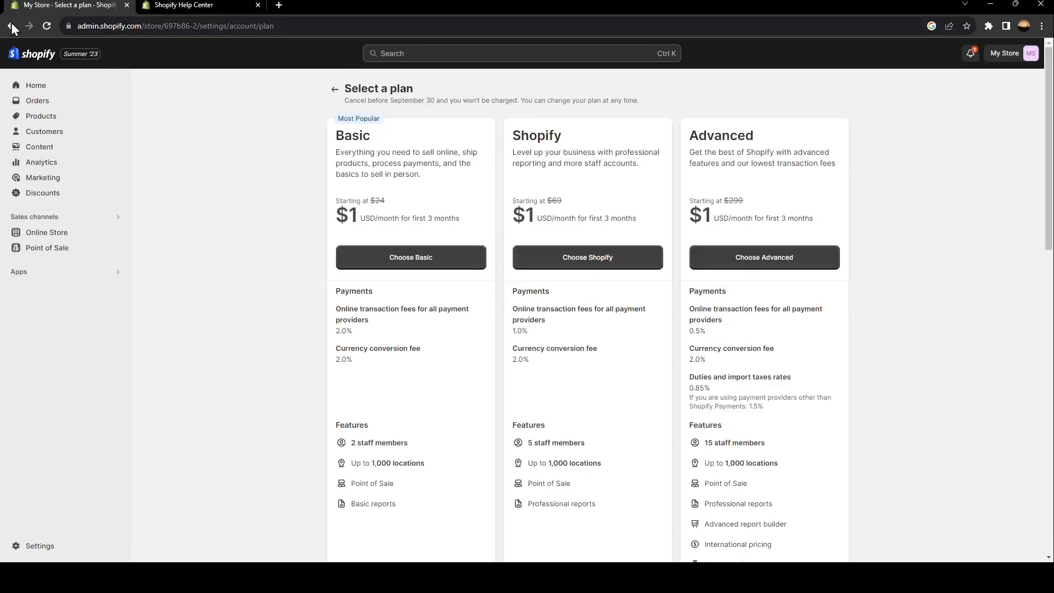
left_click(11, 26)
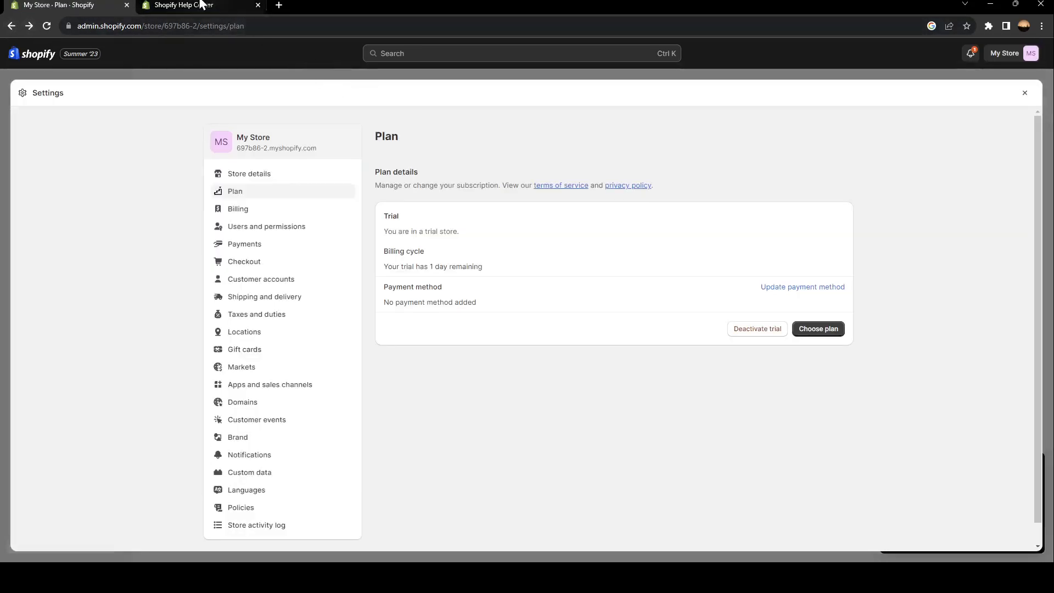
left_click(195, 6)
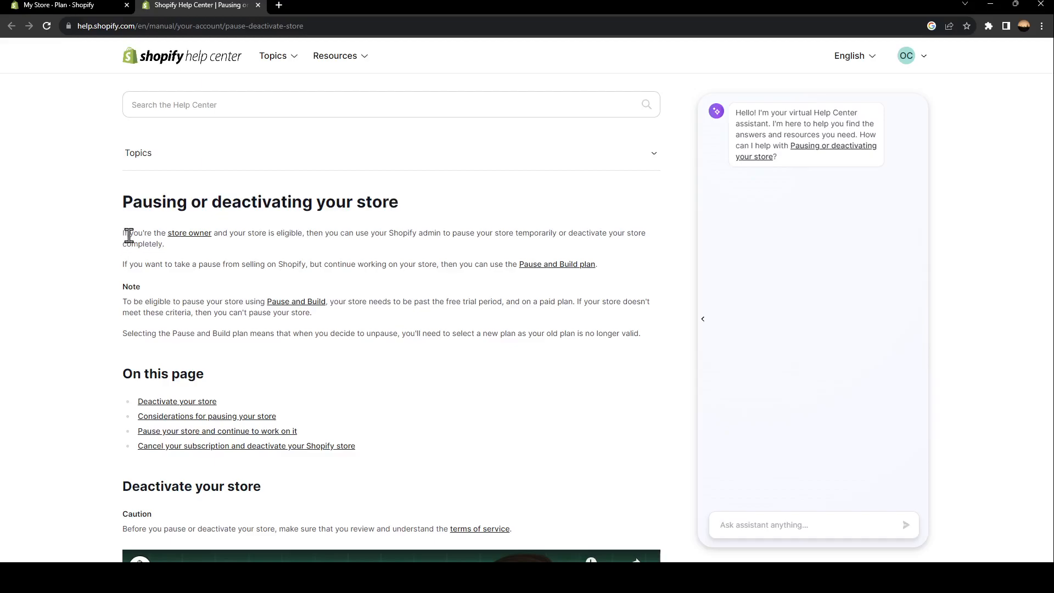
mouse_move(225, 231)
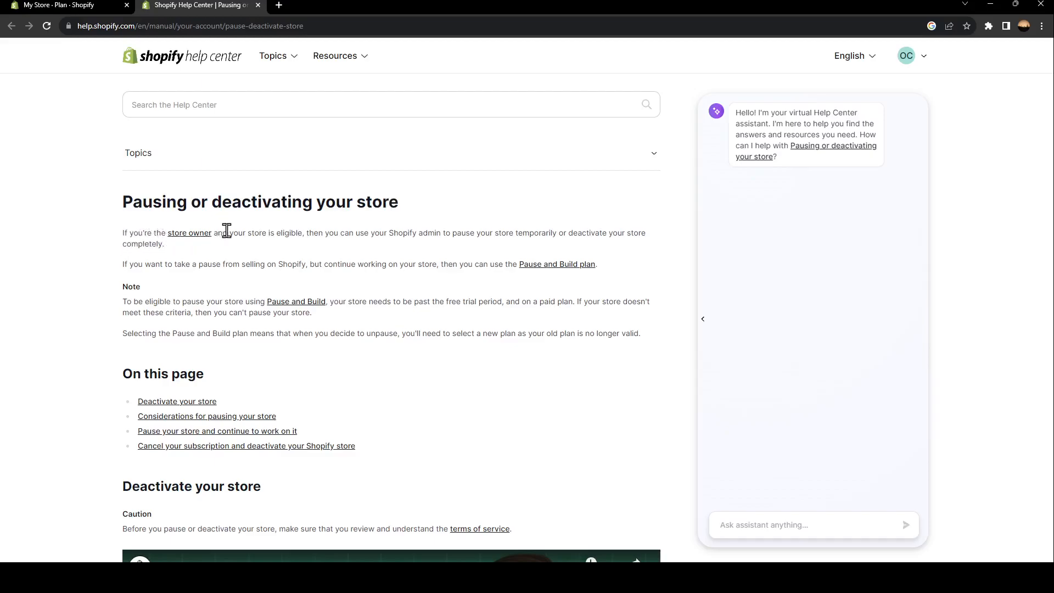
mouse_move(298, 236)
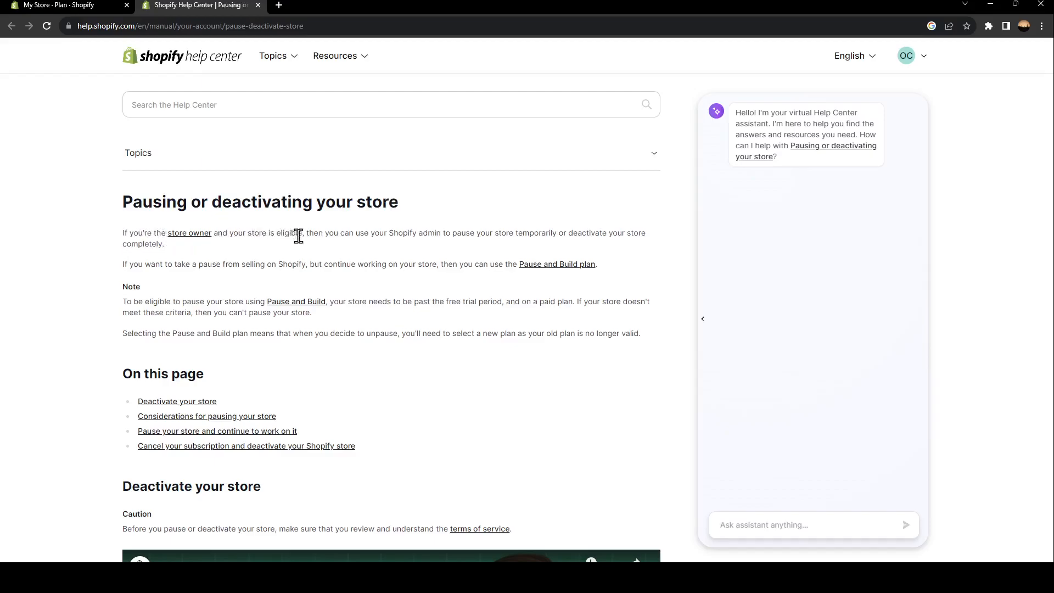
mouse_move(419, 236)
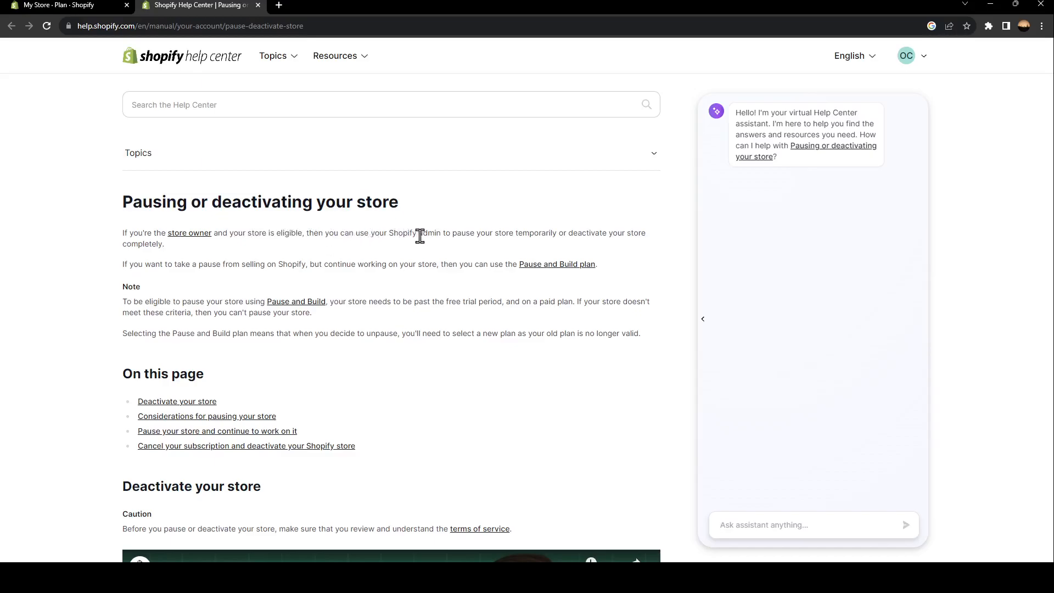
mouse_move(474, 234)
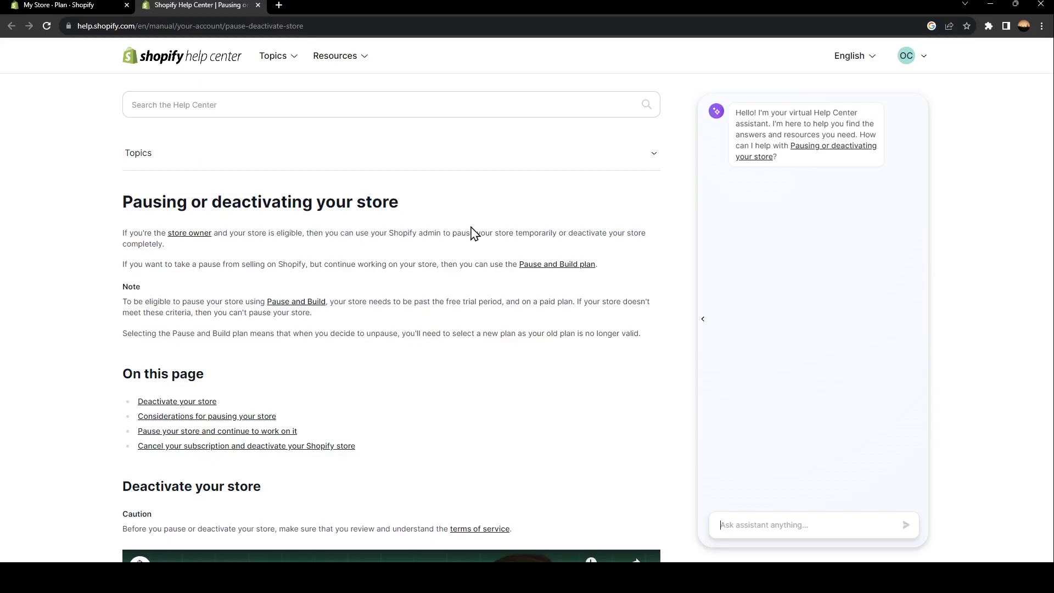
mouse_move(636, 262)
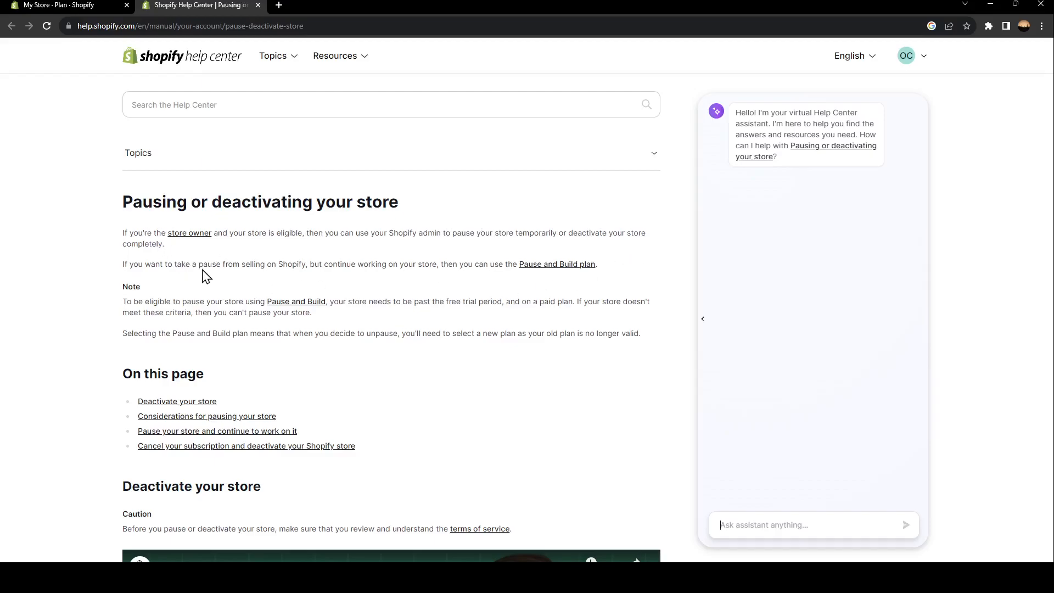
mouse_move(246, 296)
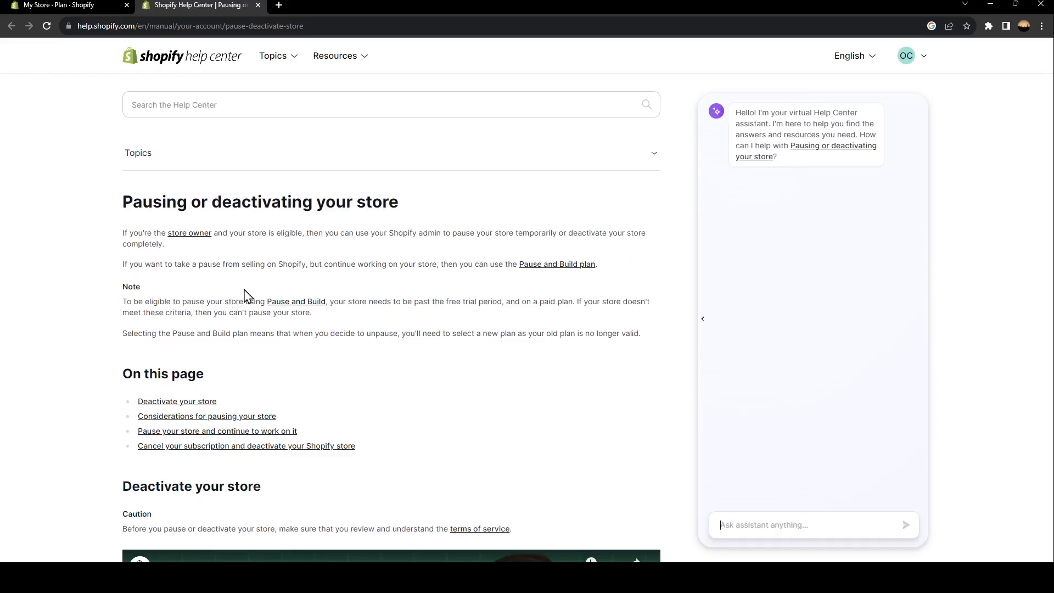
mouse_move(357, 284)
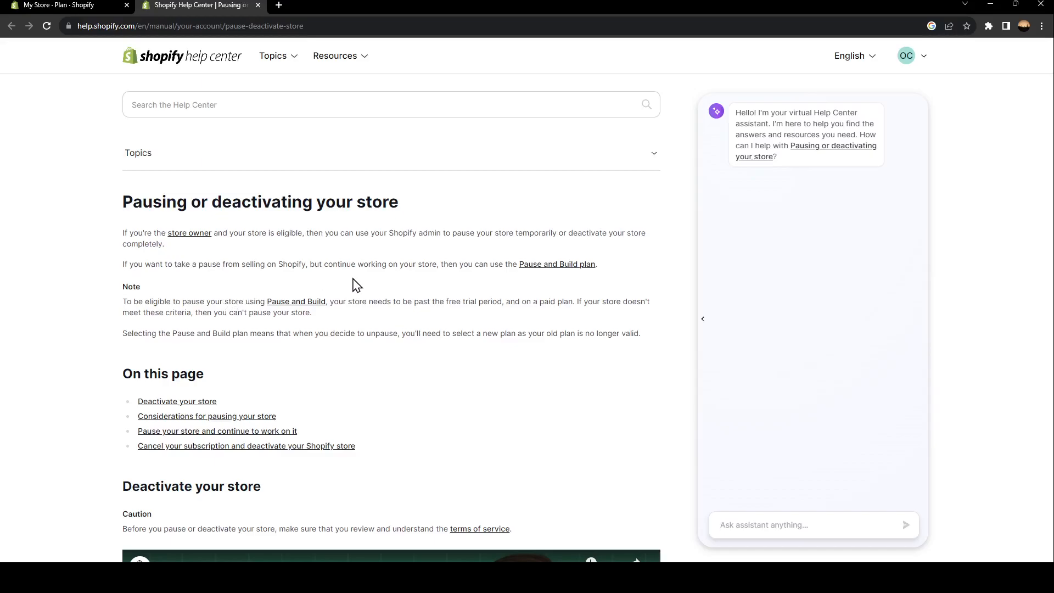
mouse_move(437, 280)
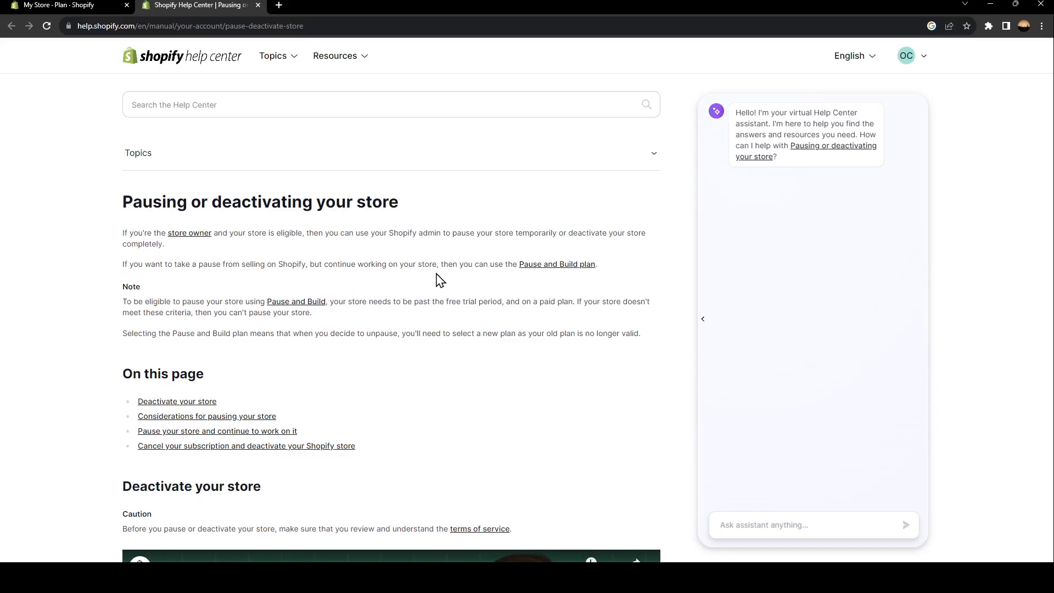
mouse_move(551, 269)
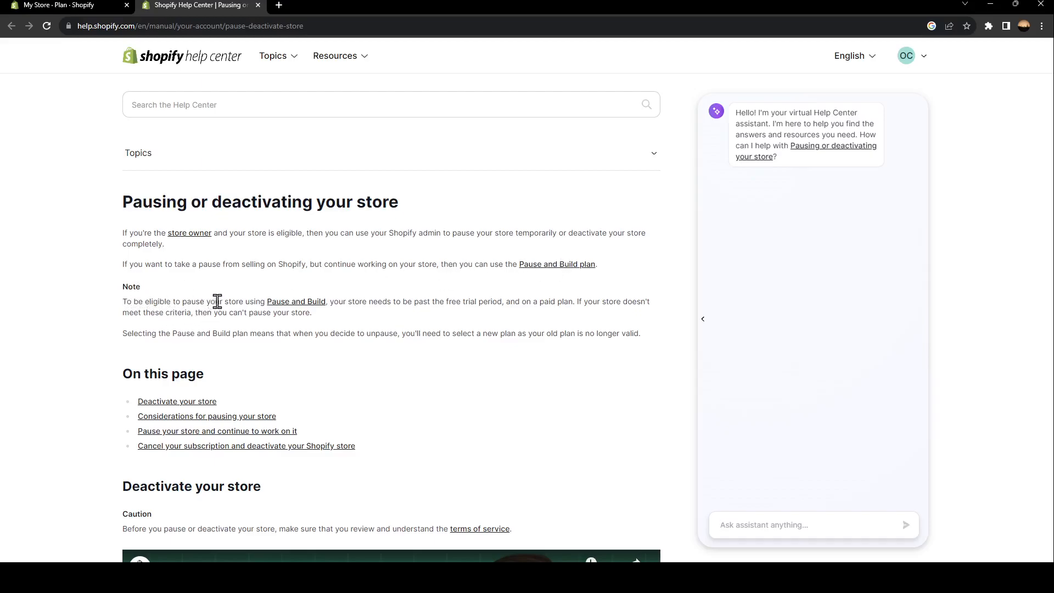
mouse_move(343, 319)
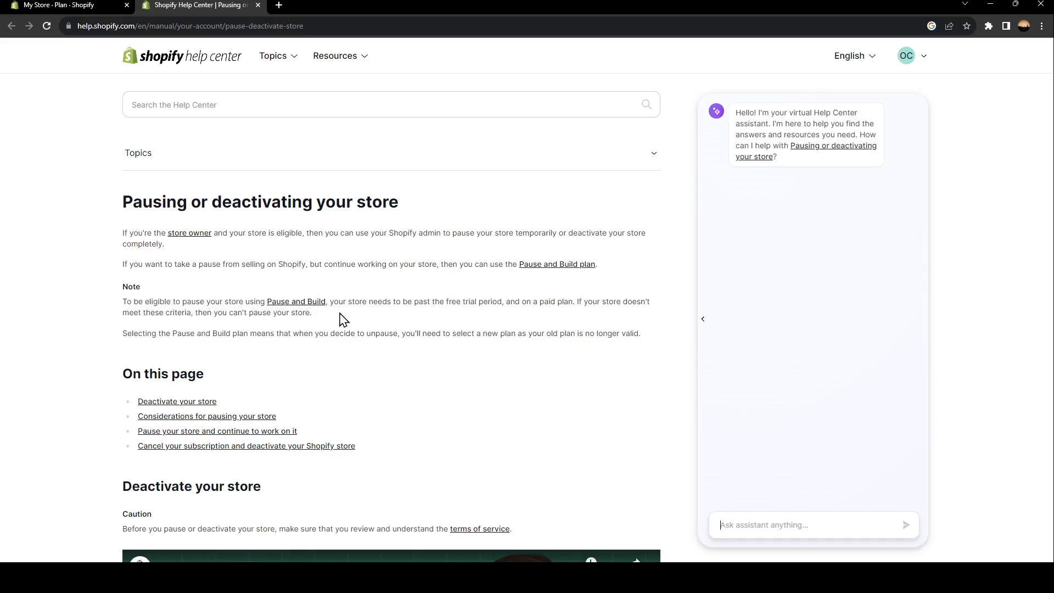
mouse_move(356, 323)
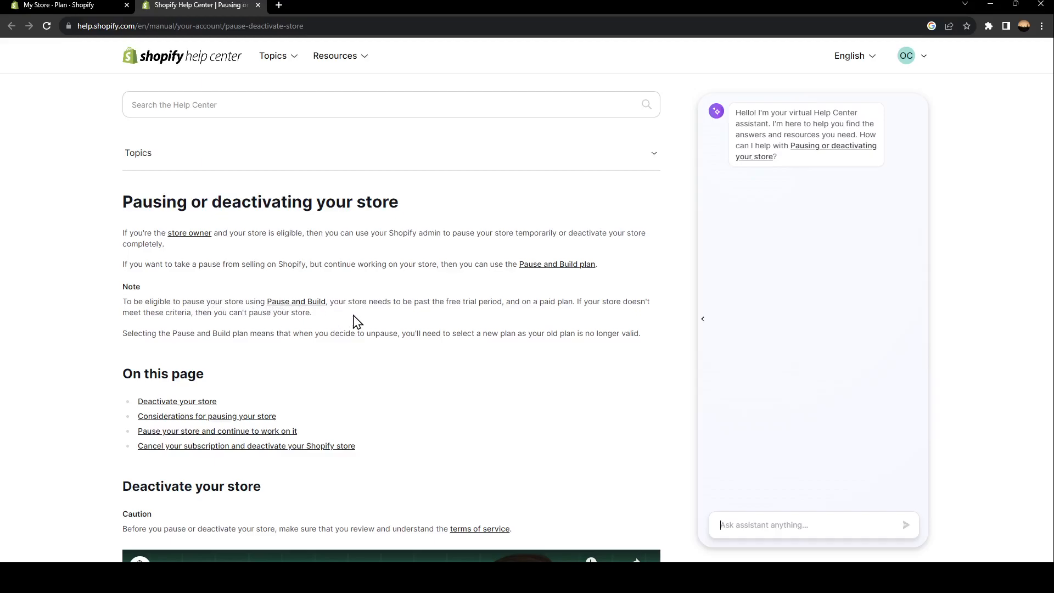
mouse_move(471, 317)
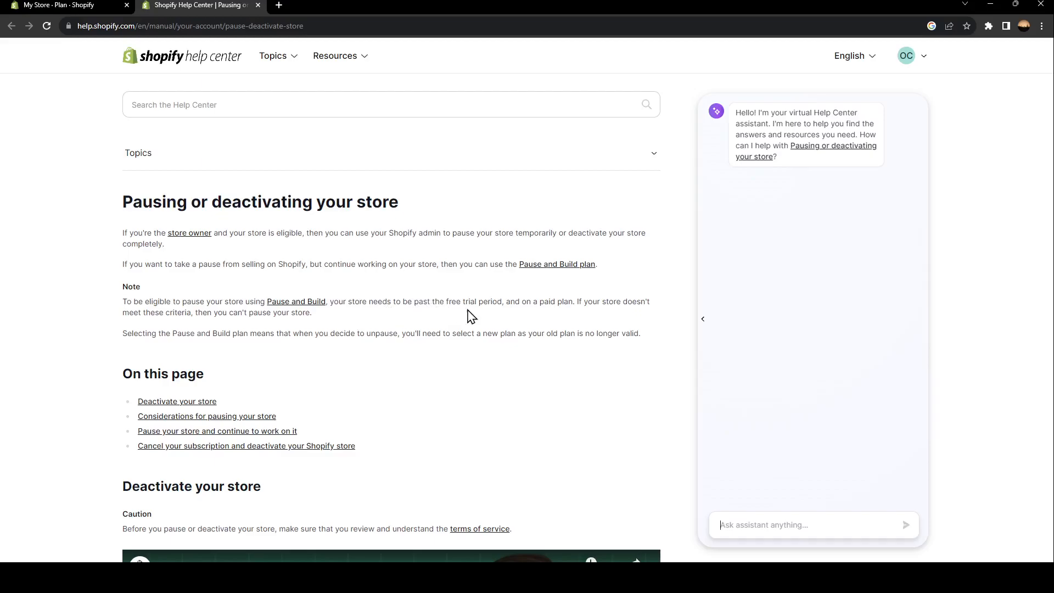
mouse_move(531, 321)
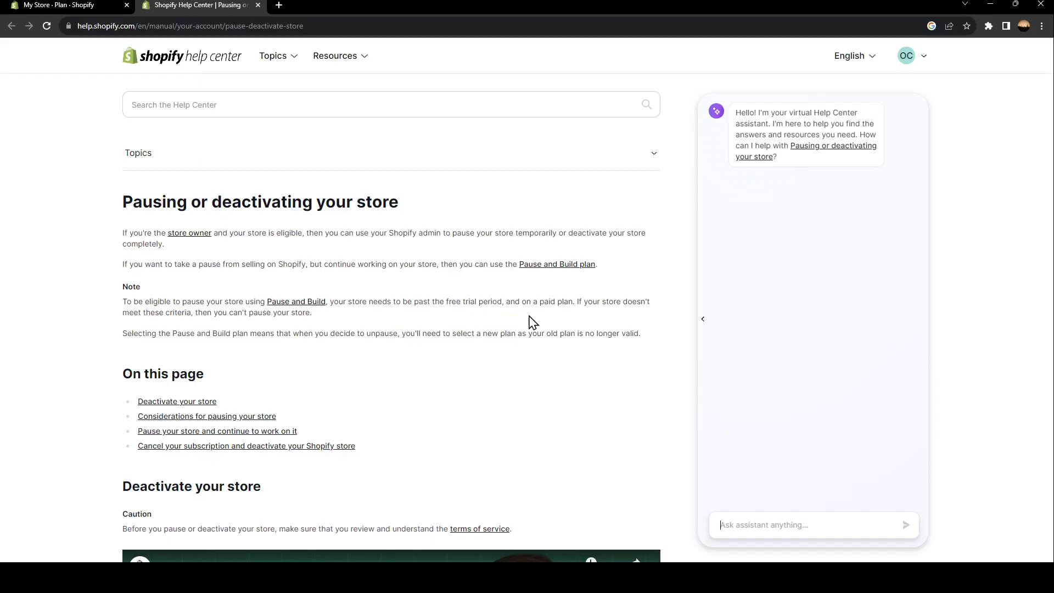
mouse_move(543, 356)
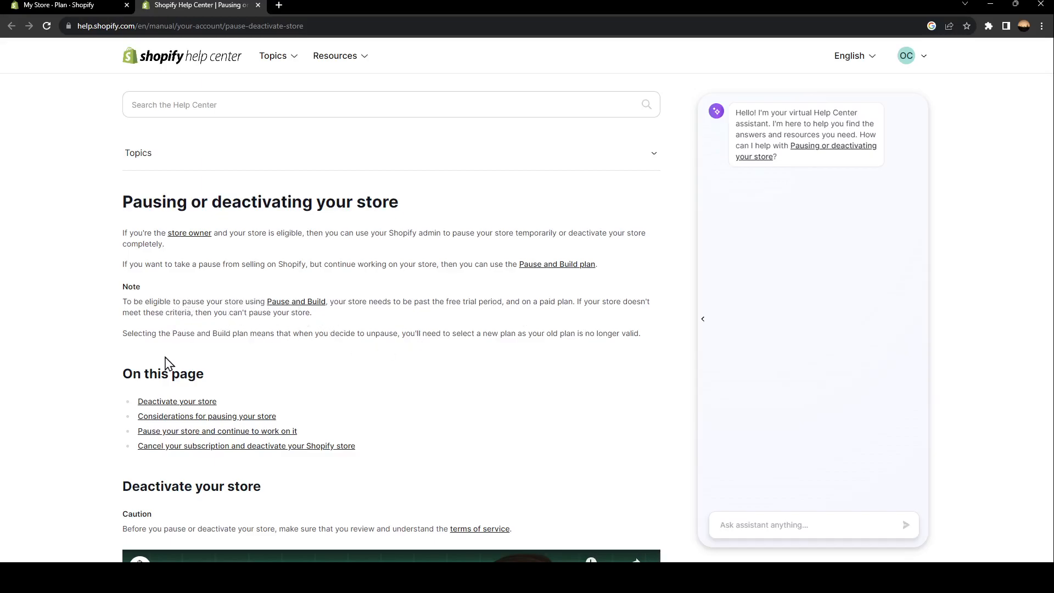
mouse_move(224, 363)
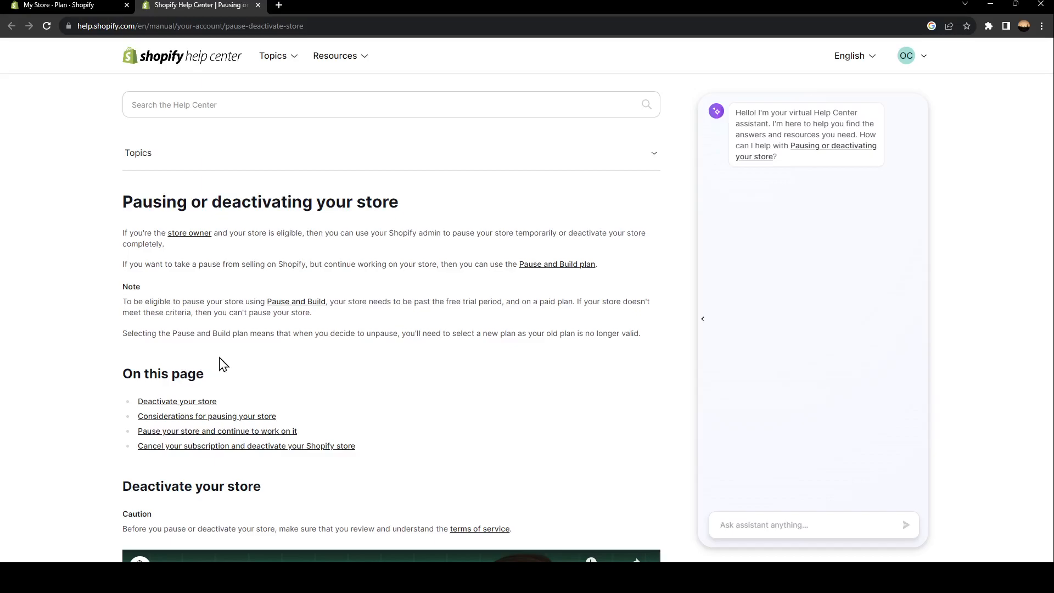
mouse_move(296, 355)
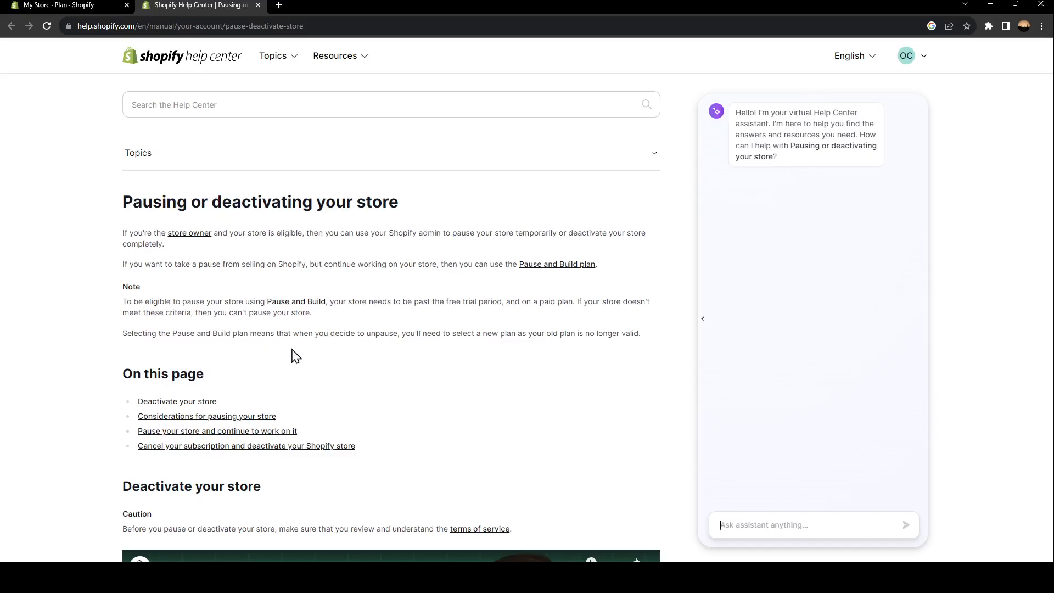
mouse_move(441, 333)
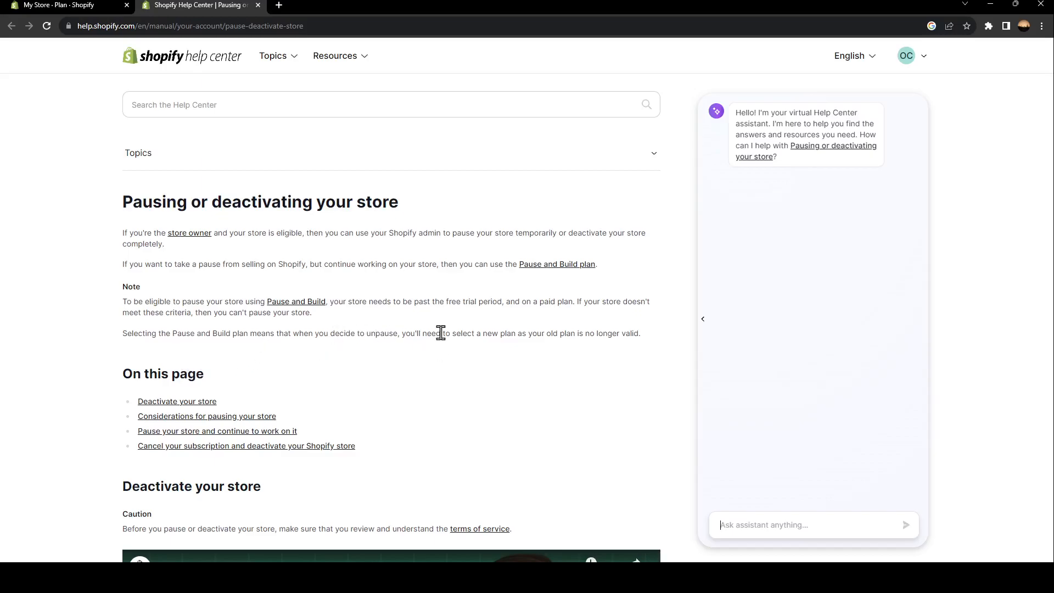
mouse_move(519, 335)
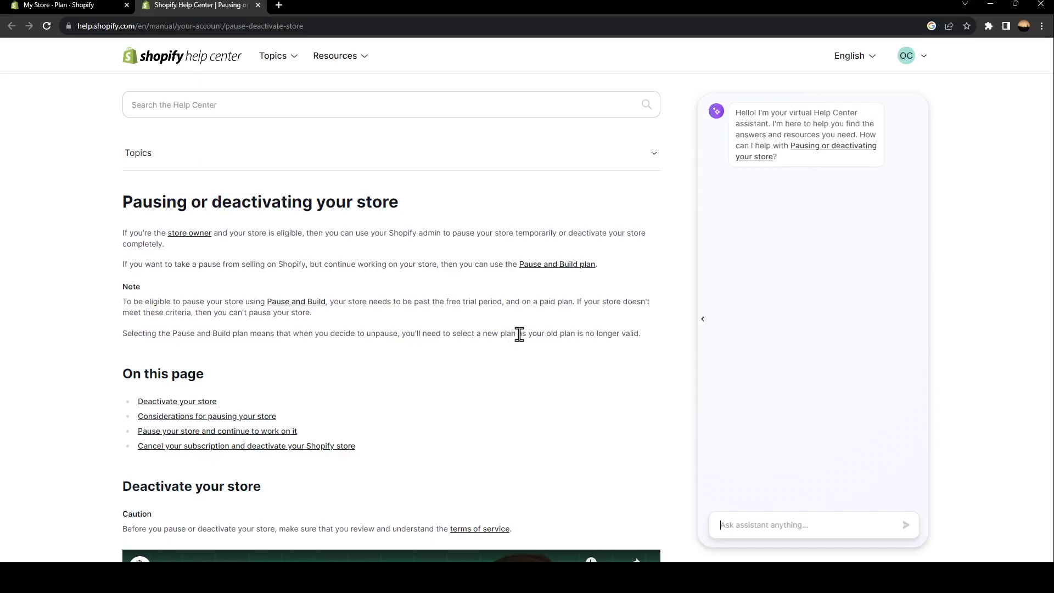
mouse_move(560, 363)
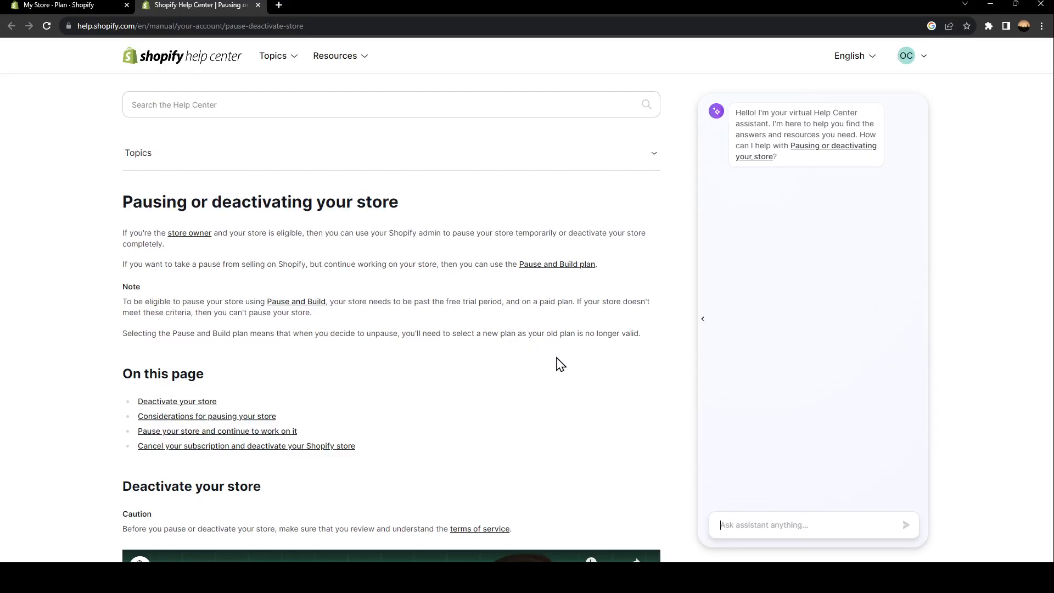